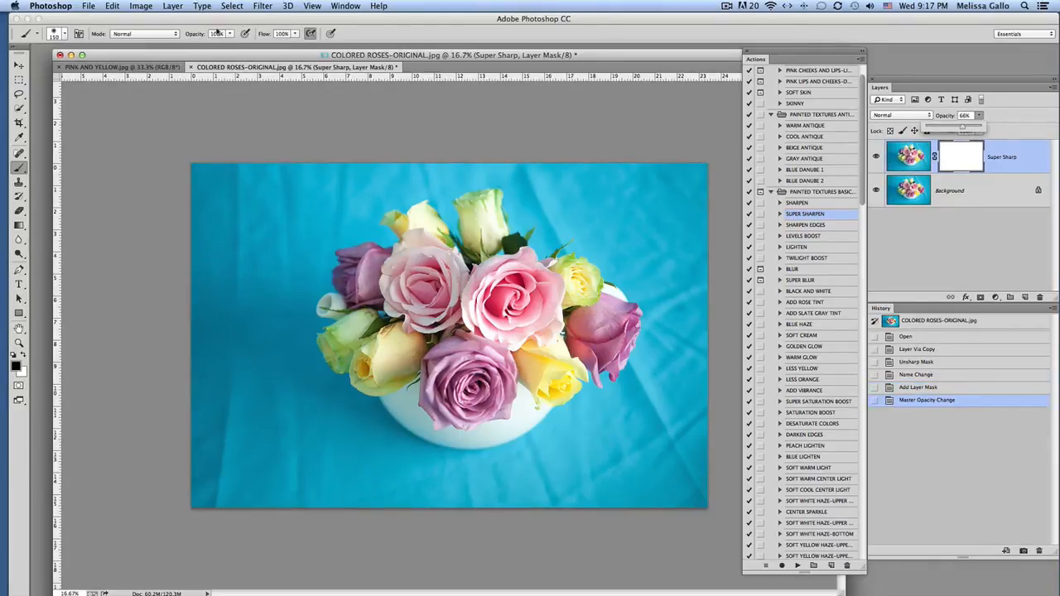
- Merge the visible layers and run the Super Blur action, stopping at its painting alert
click(172, 6)
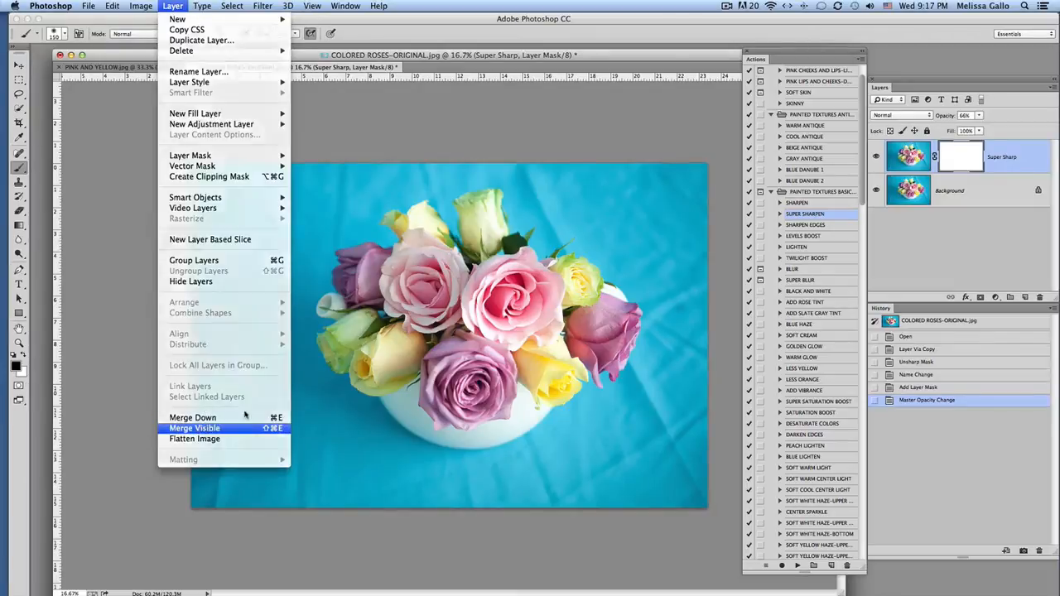
click(194, 428)
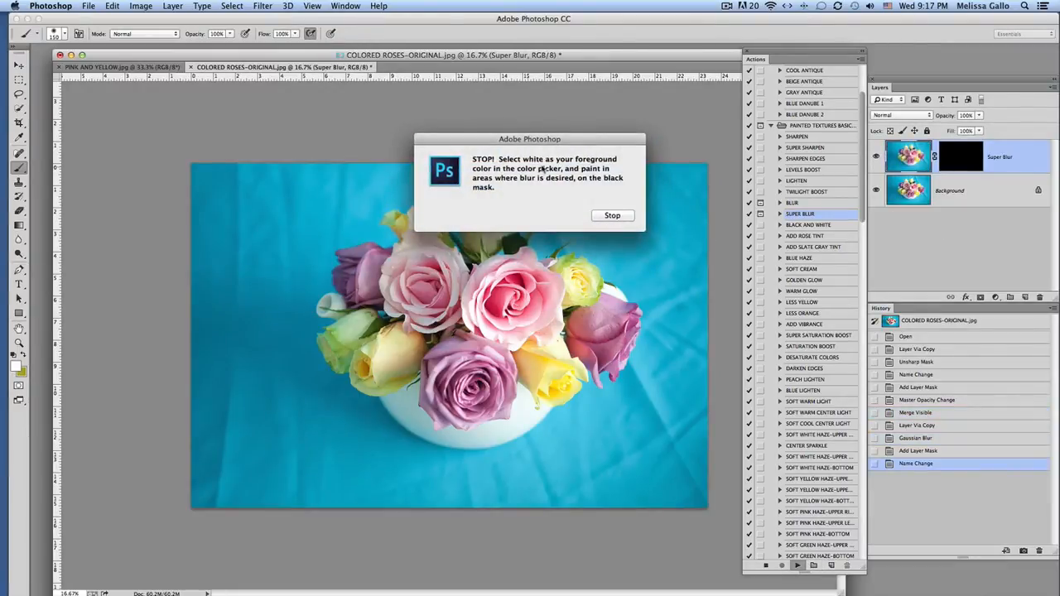
click(612, 216)
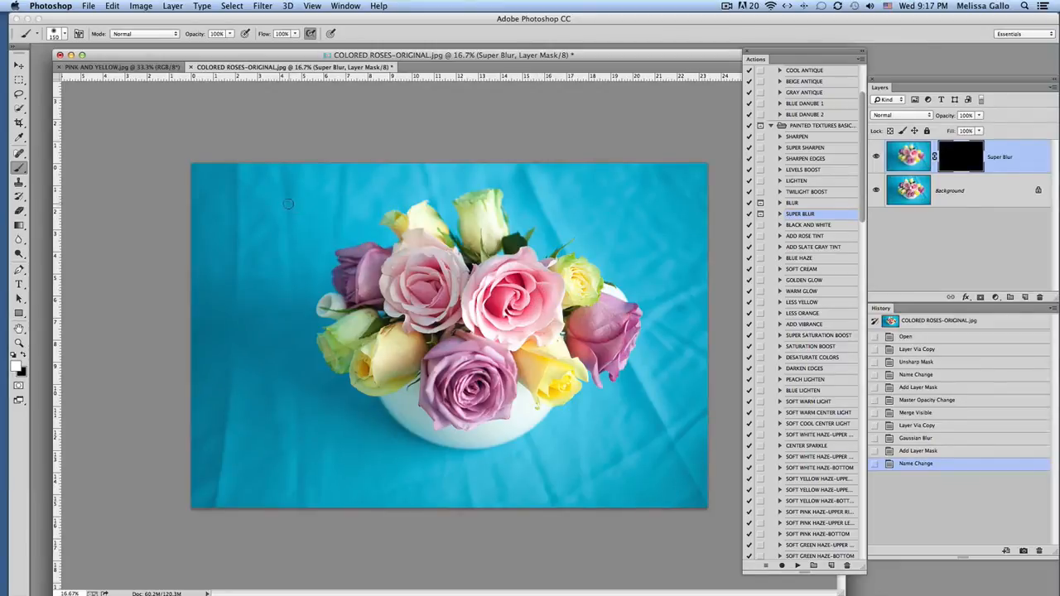
mouse_move(286, 211)
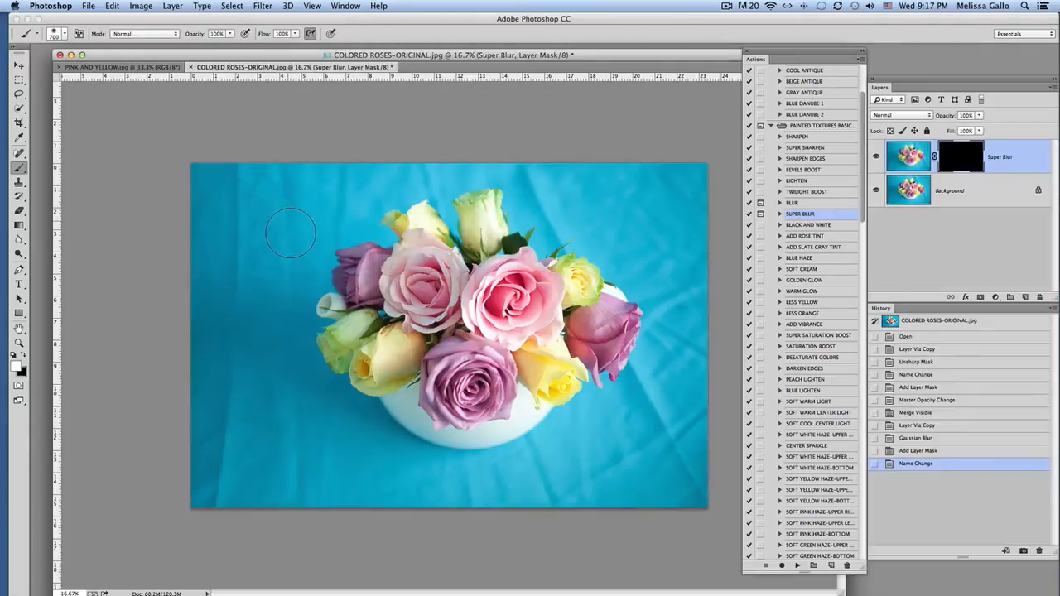
mouse_move(240, 232)
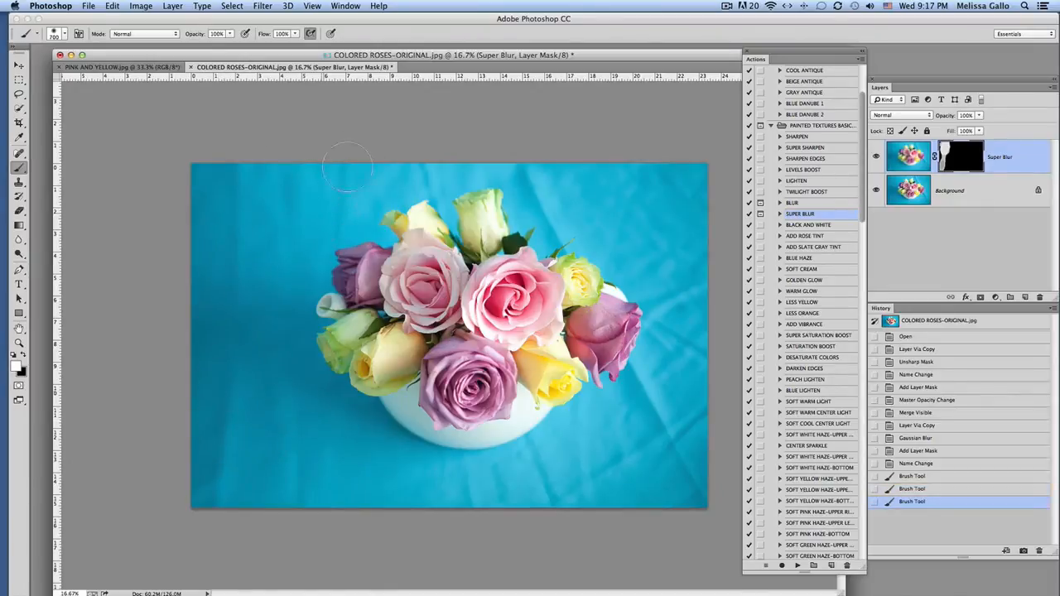
- Paint white on the Super Blur mask over the top and middle backdrop areas
drag(348, 165, 563, 217)
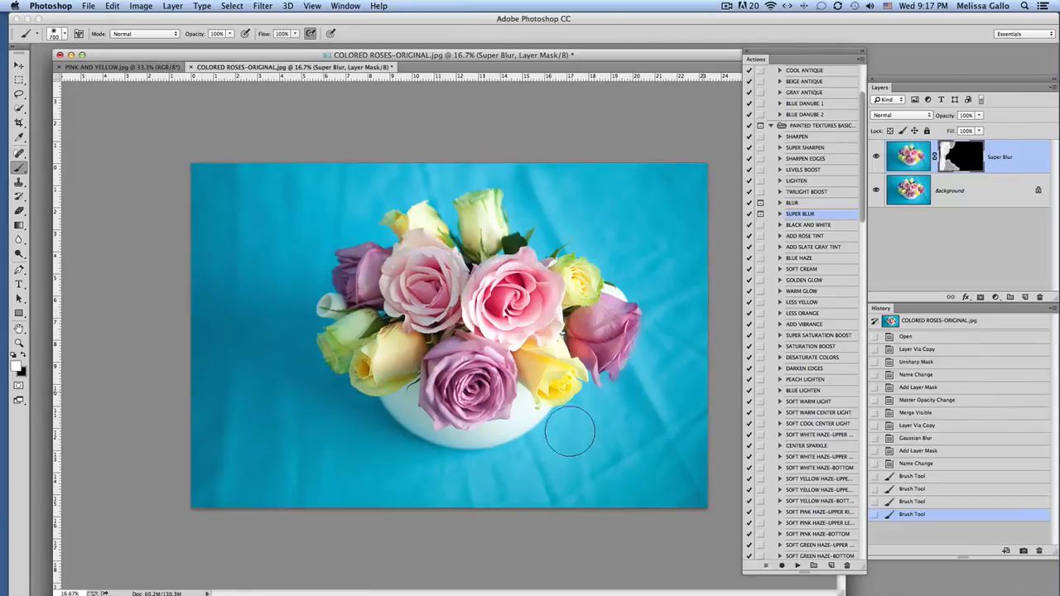
mouse_move(236, 470)
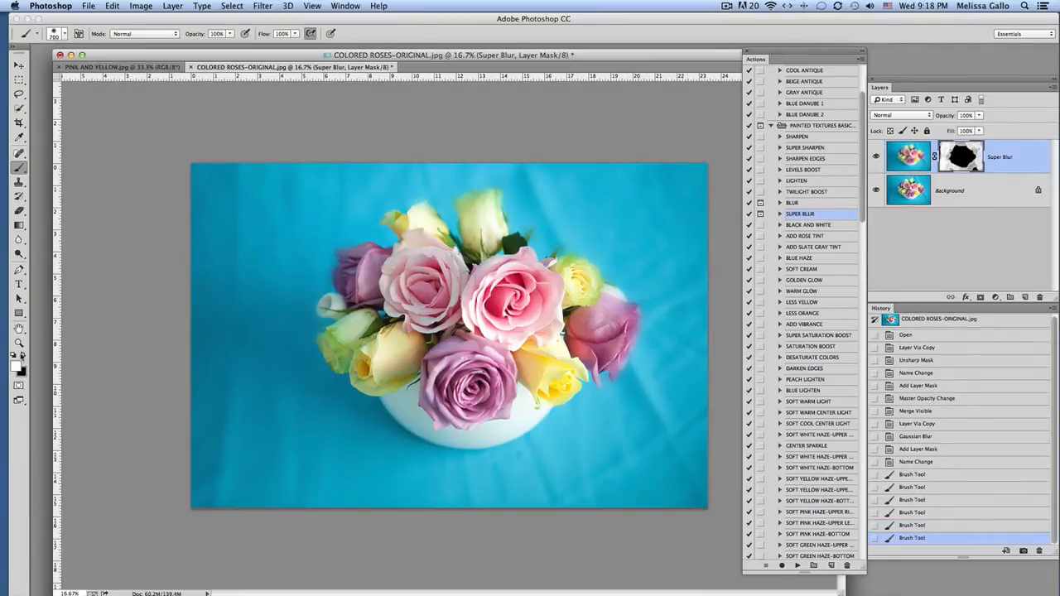
click(406, 302)
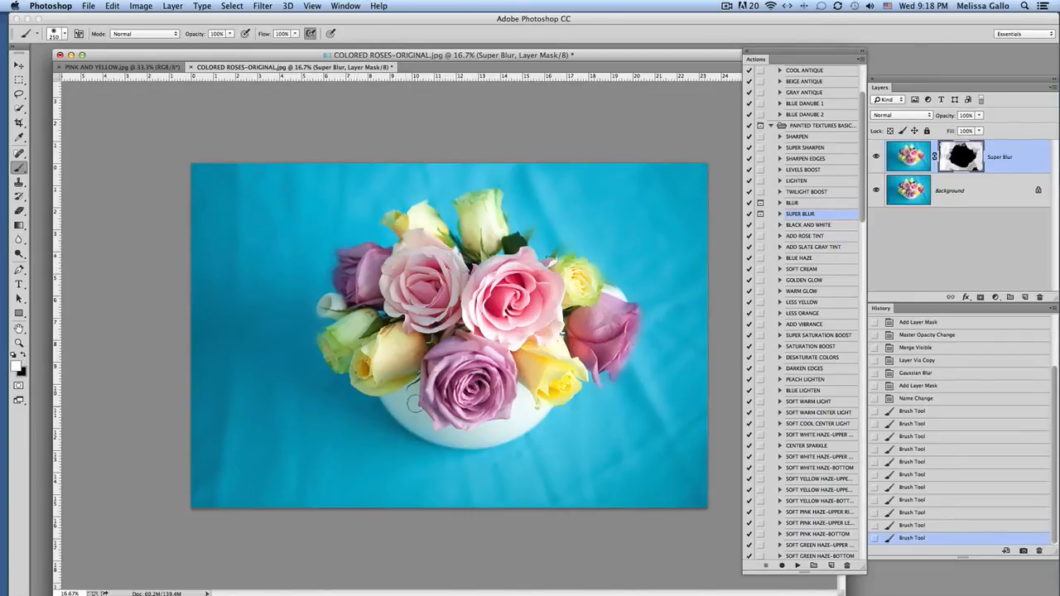
- Extend the blur over the lower backdrop and restore sharpness on the right pink rose
drag(414, 405, 455, 455)
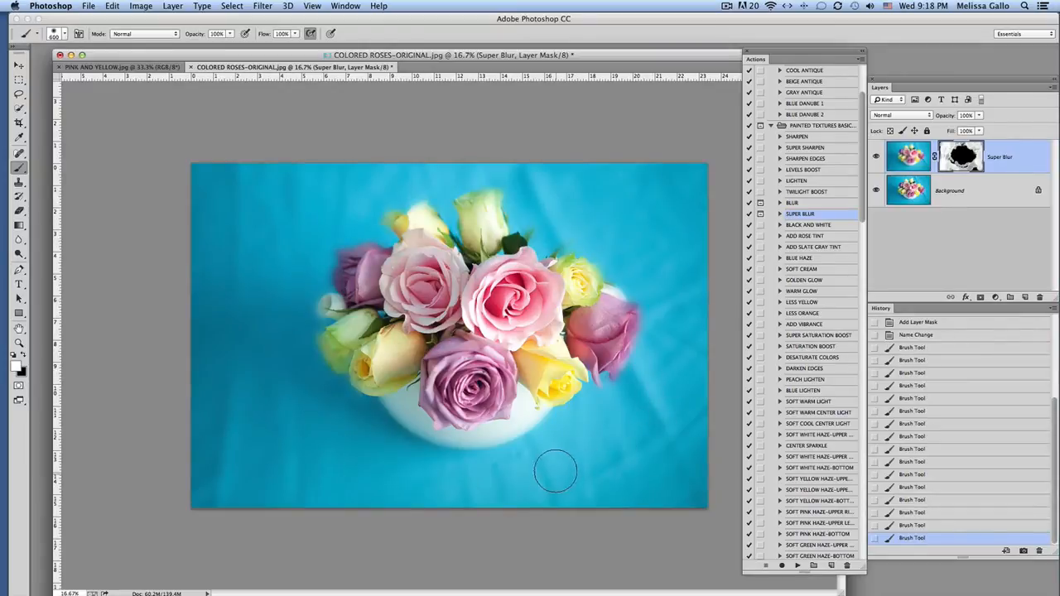
mouse_move(643, 483)
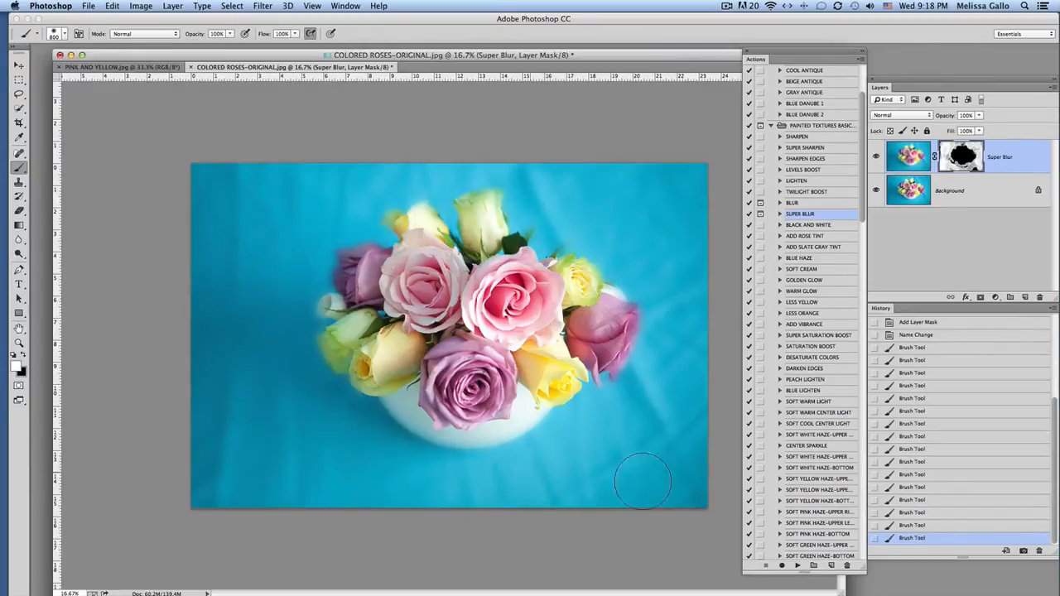
mouse_move(553, 207)
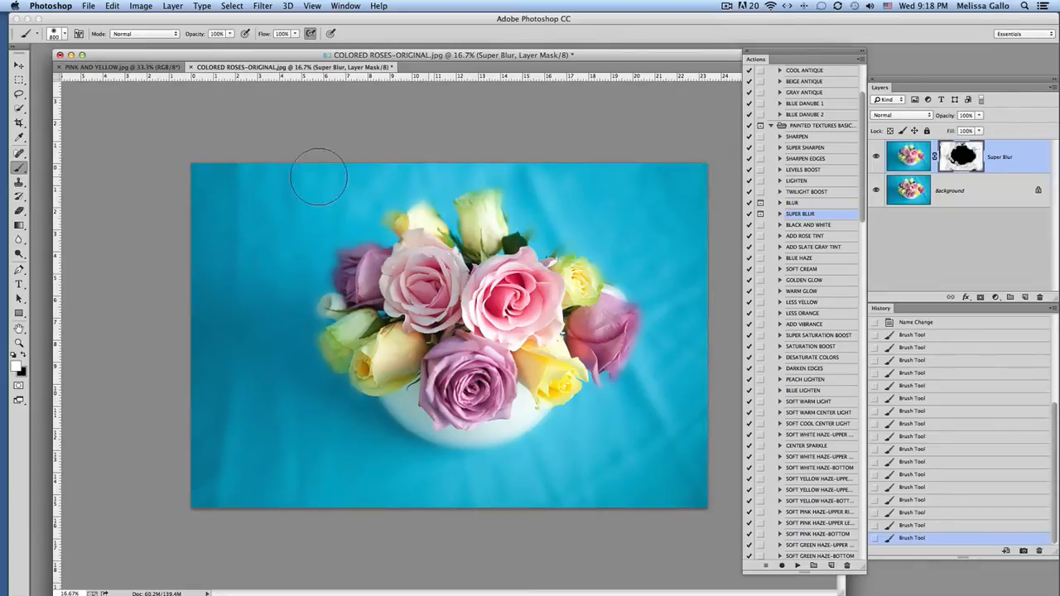
mouse_move(338, 492)
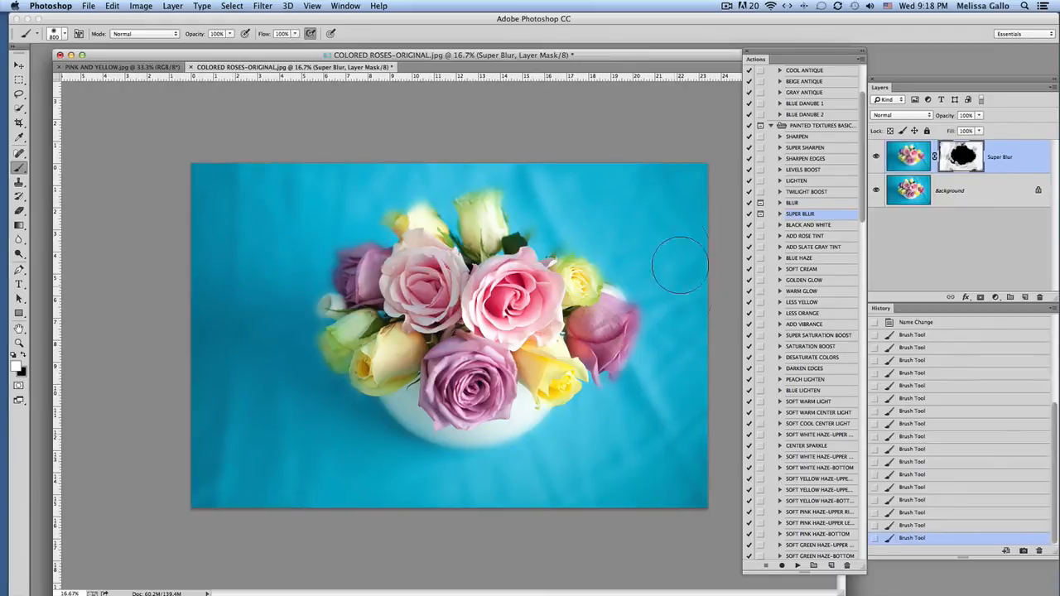
mouse_move(242, 425)
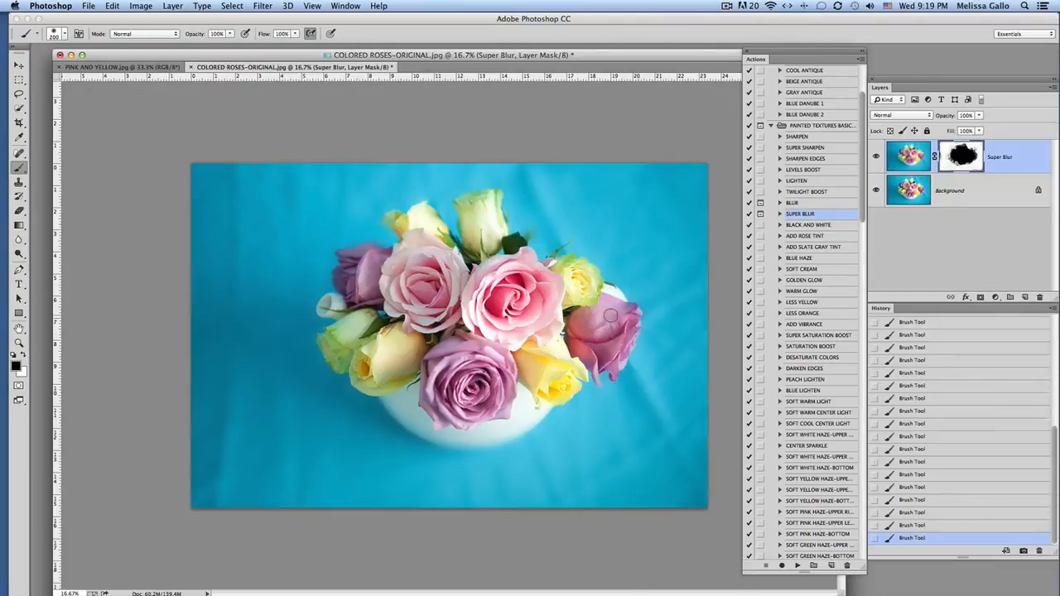
click(173, 6)
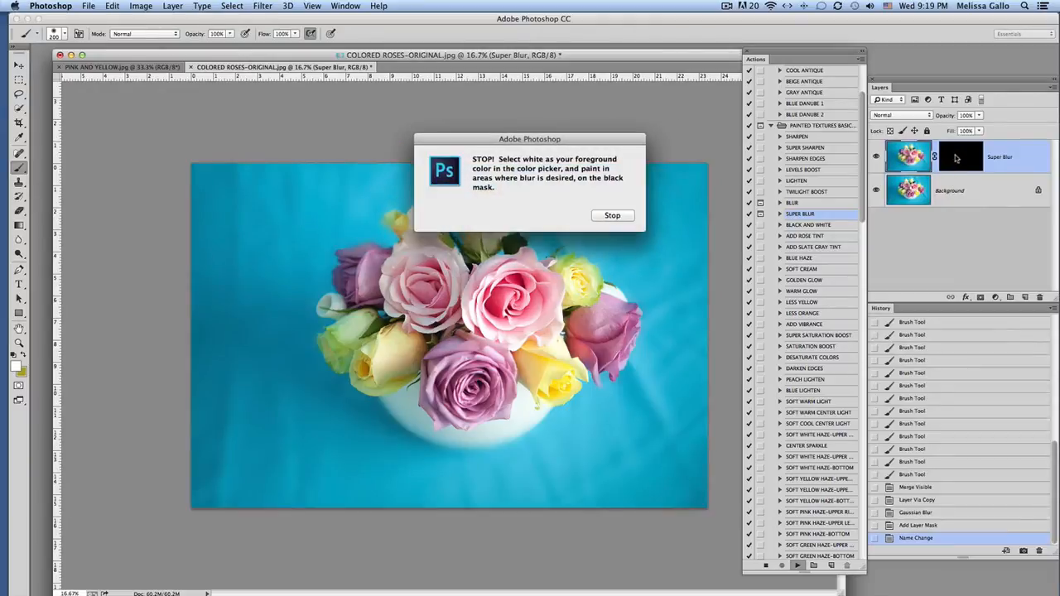
- Deepen the backdrop blur with a second Super Blur pass, then merge the layers
click(612, 216)
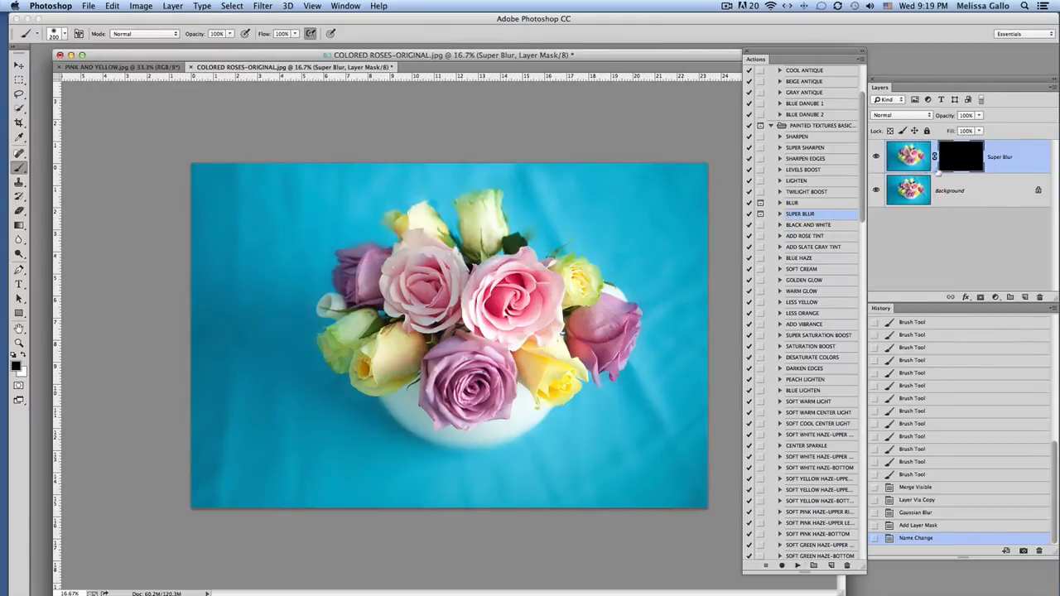
mouse_move(48, 365)
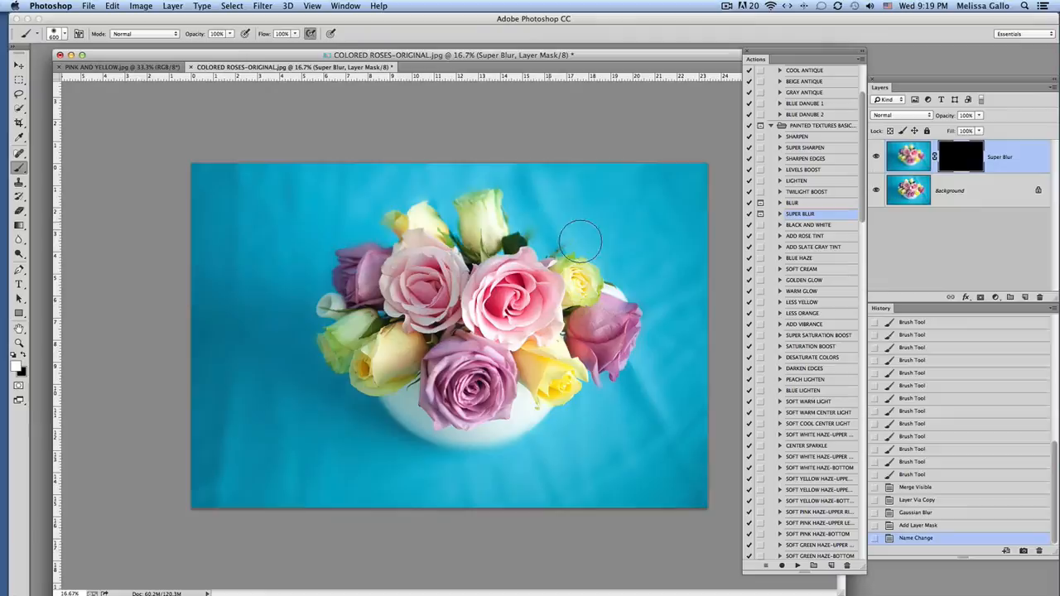
mouse_move(670, 380)
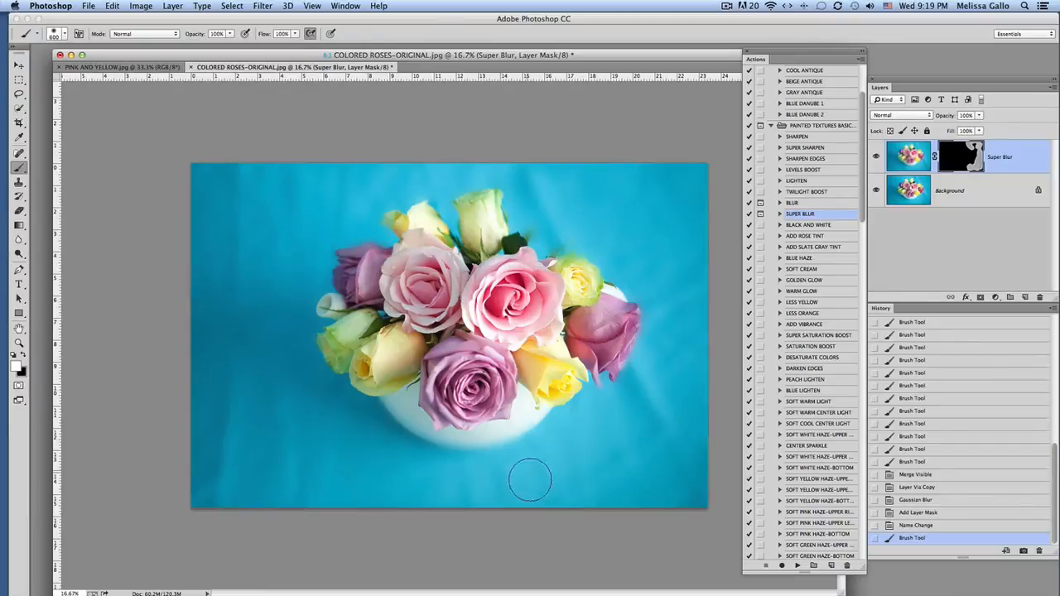
mouse_move(227, 447)
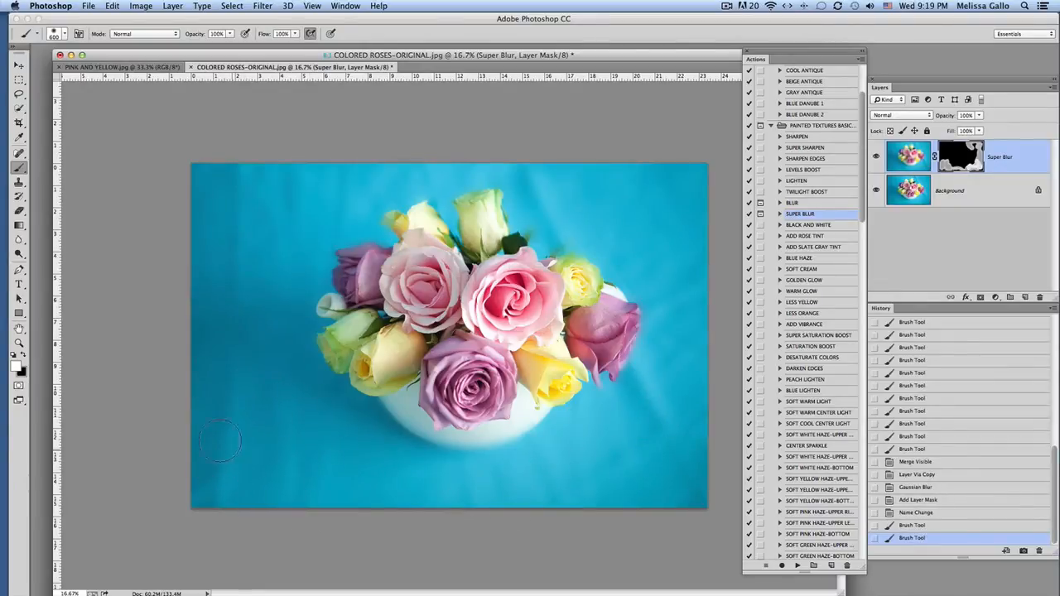
mouse_move(339, 193)
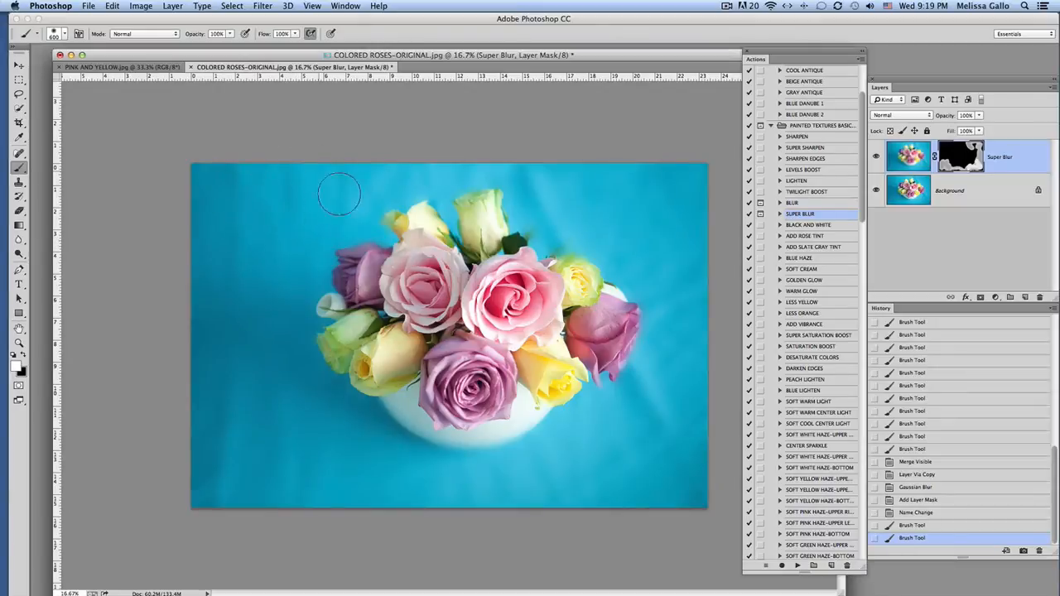
mouse_move(586, 209)
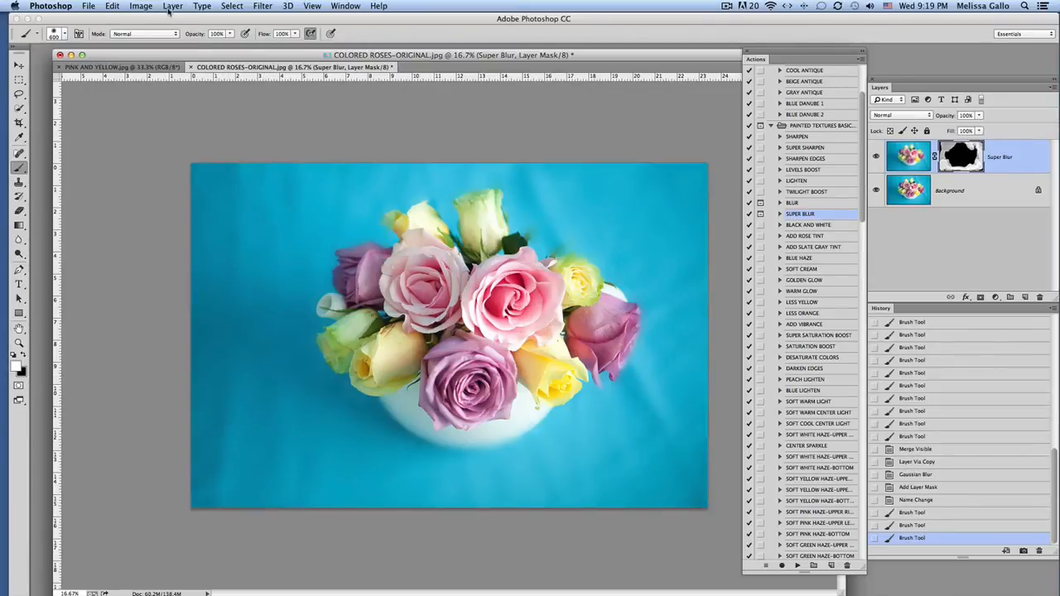
click(172, 6)
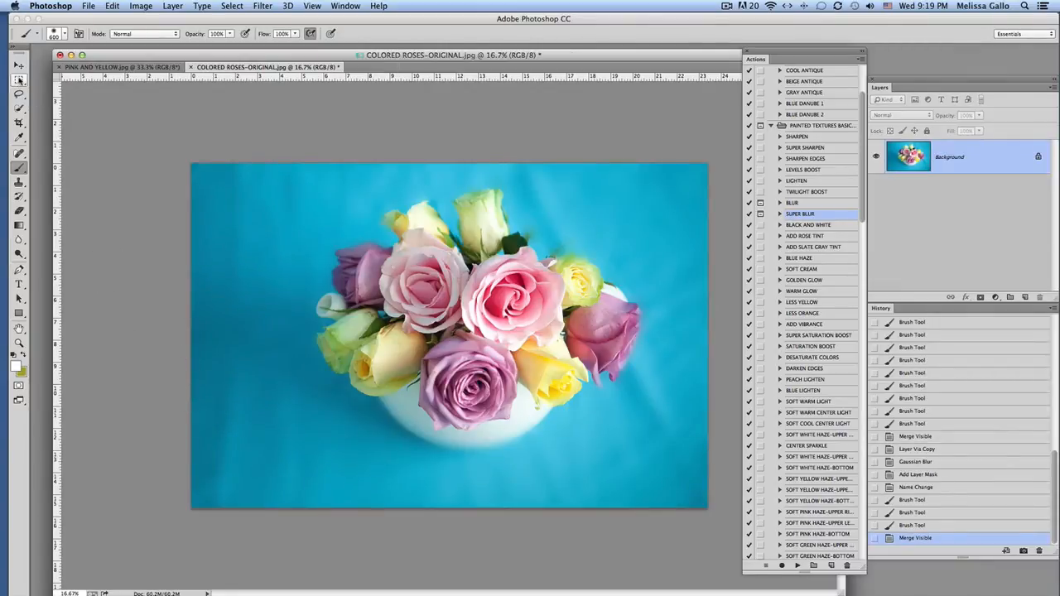
- Crop the photo to a rectangular marquee selection inside the image edges
click(19, 80)
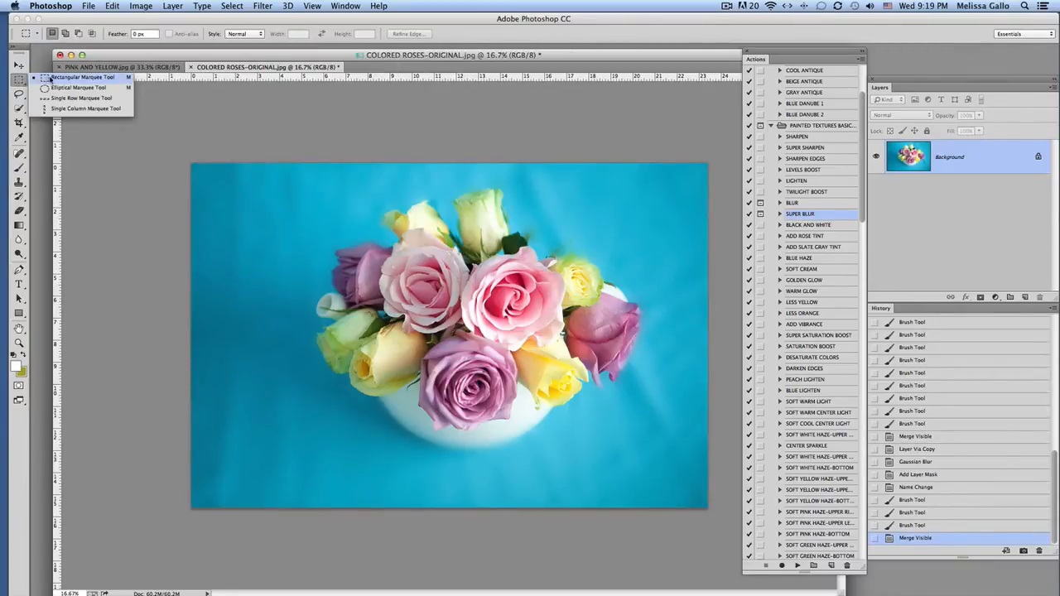
click(18, 80)
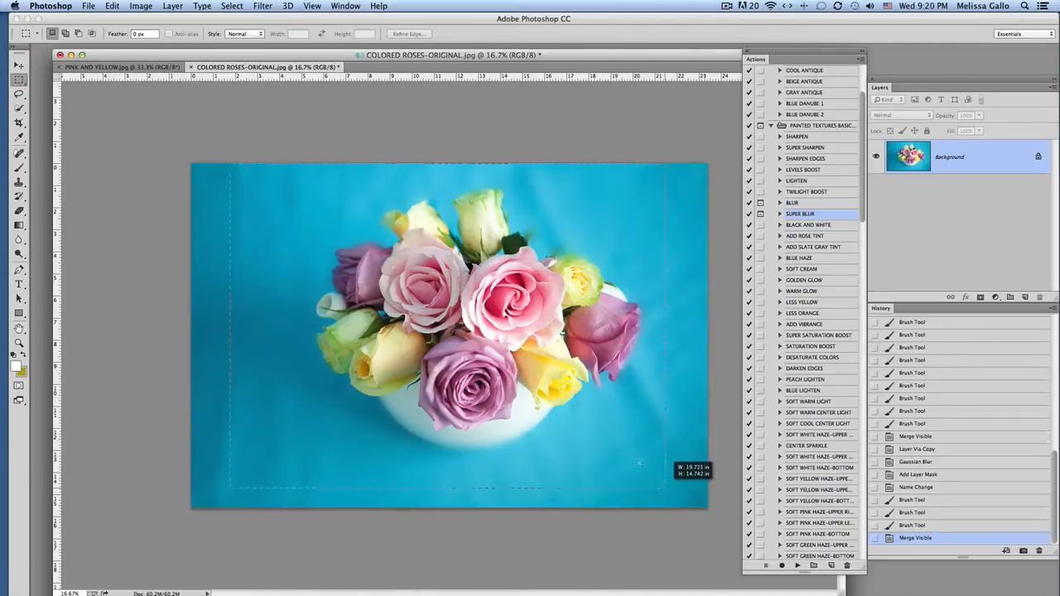
click(141, 5)
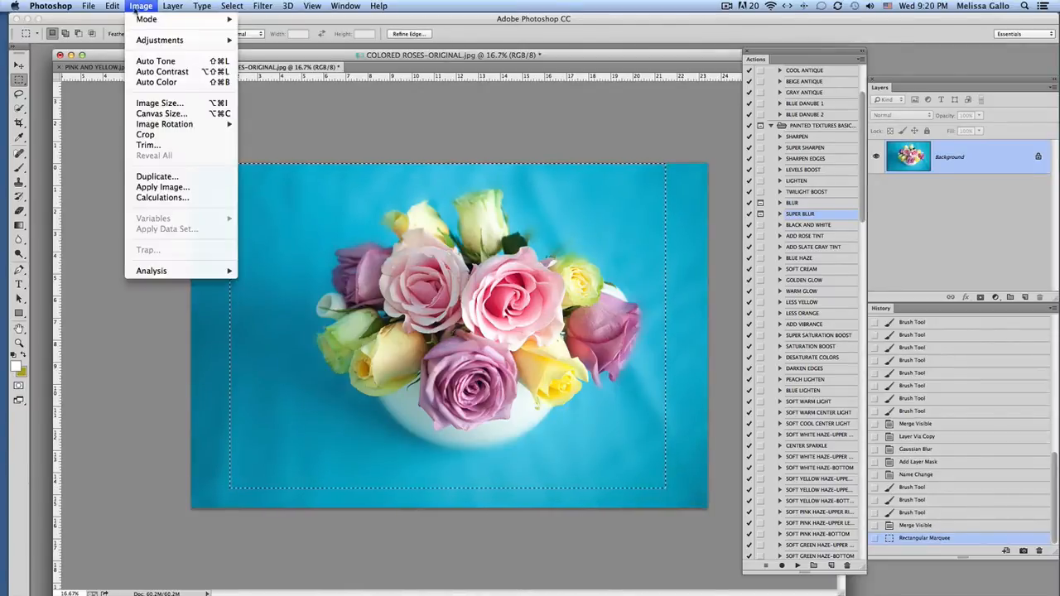
click(141, 6)
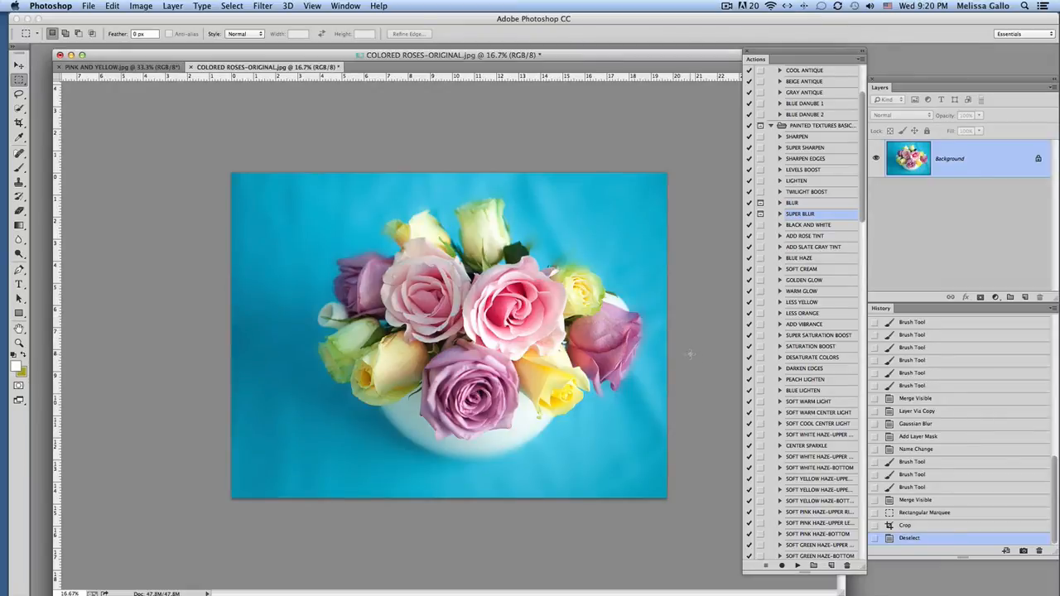
mouse_move(810, 407)
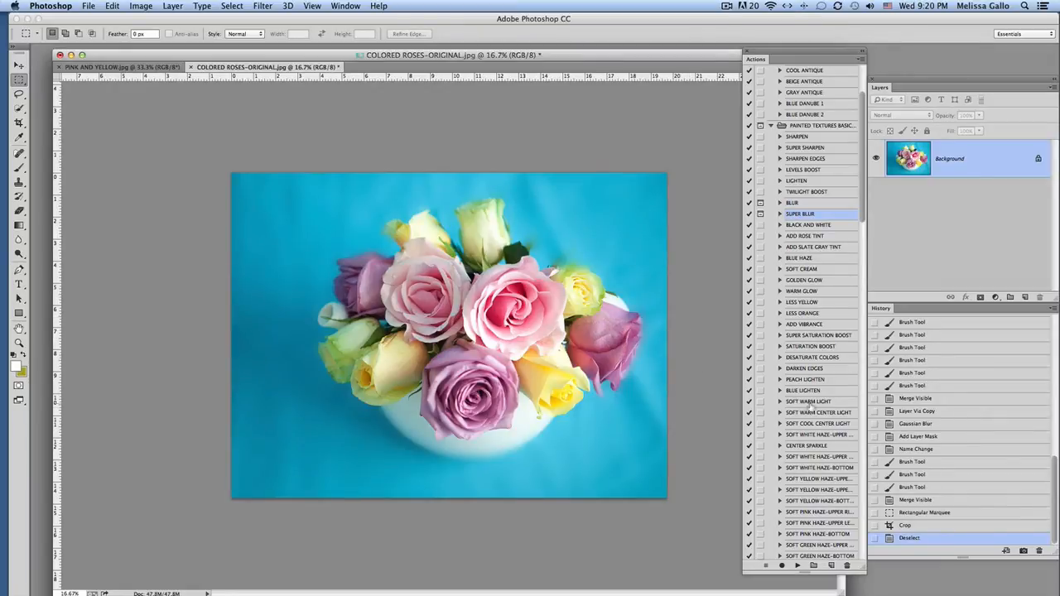
- Apply the Soft Warm Light action and lower its opacity
click(808, 401)
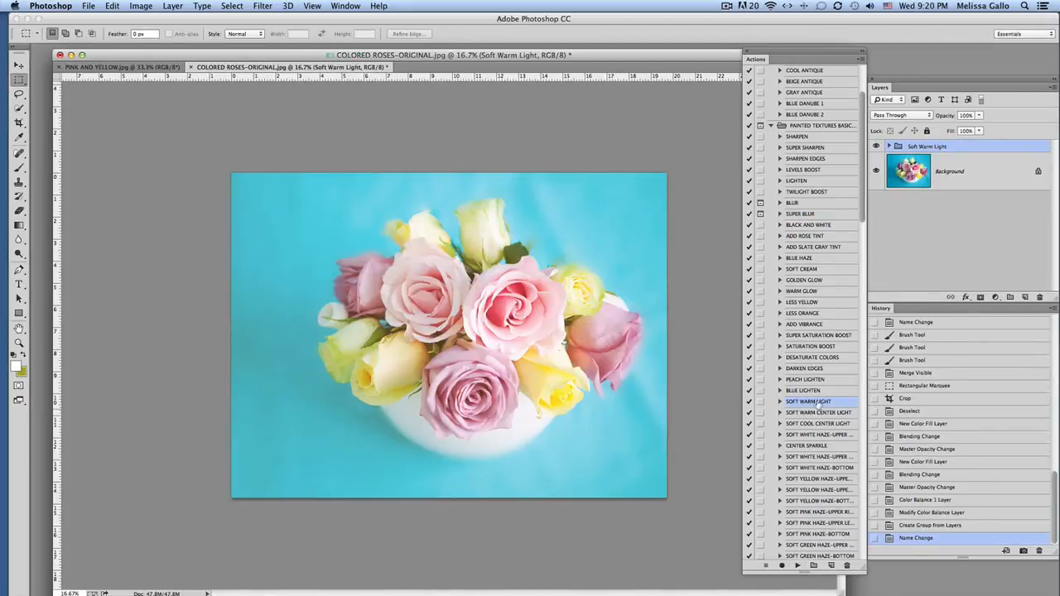
drag(977, 128, 964, 128)
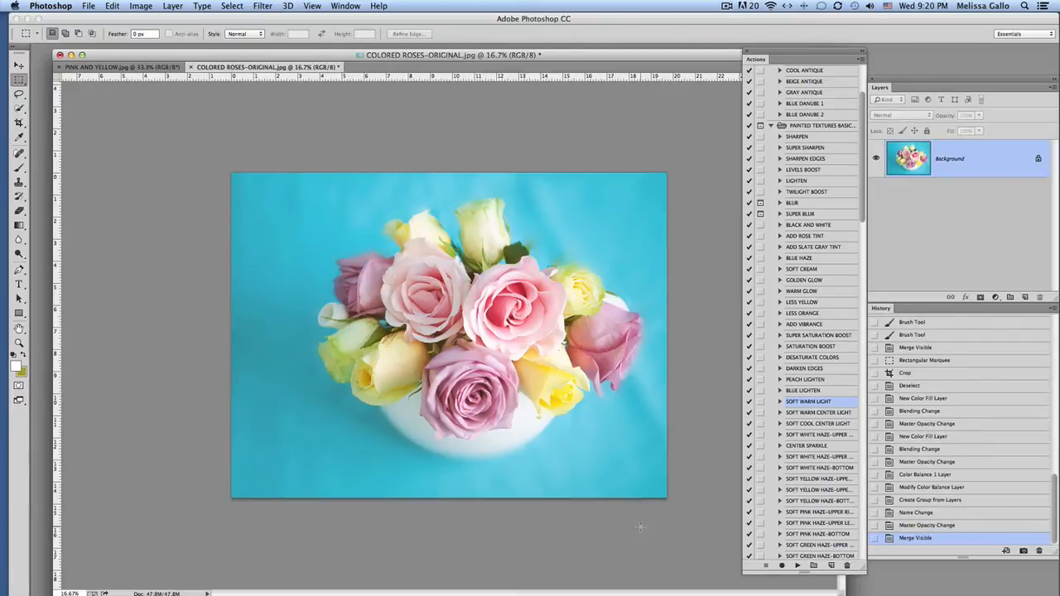
mouse_move(633, 491)
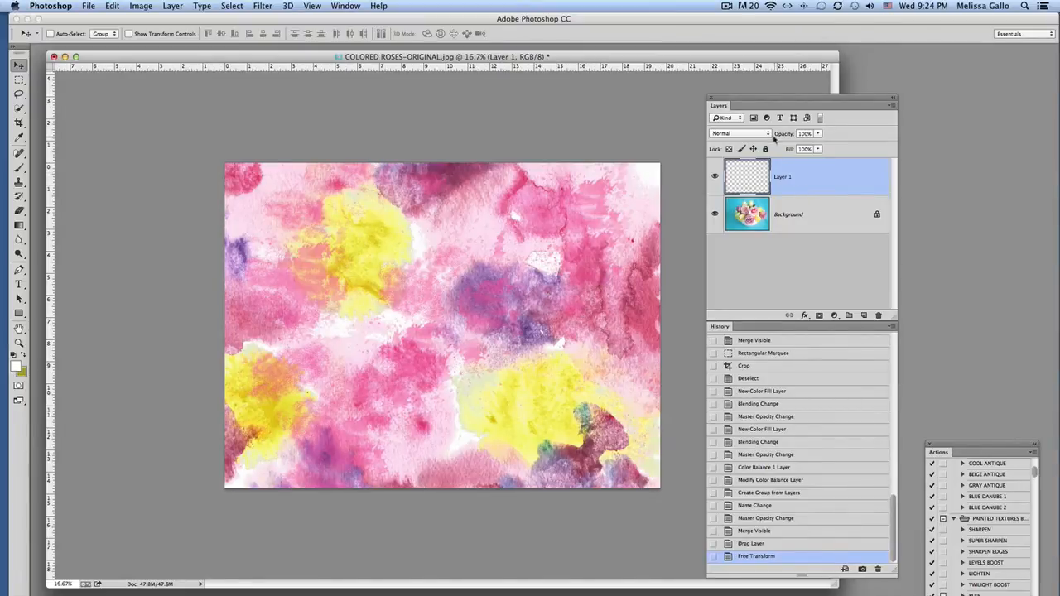
- Set the watercolor texture layer to Hard Light at reduced opacity
click(737, 133)
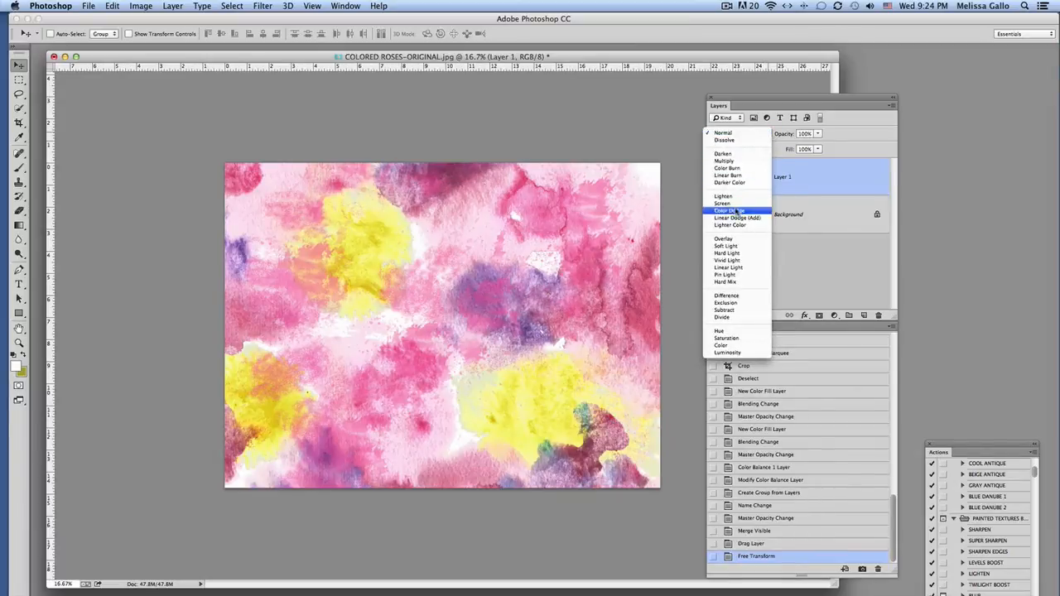
click(727, 260)
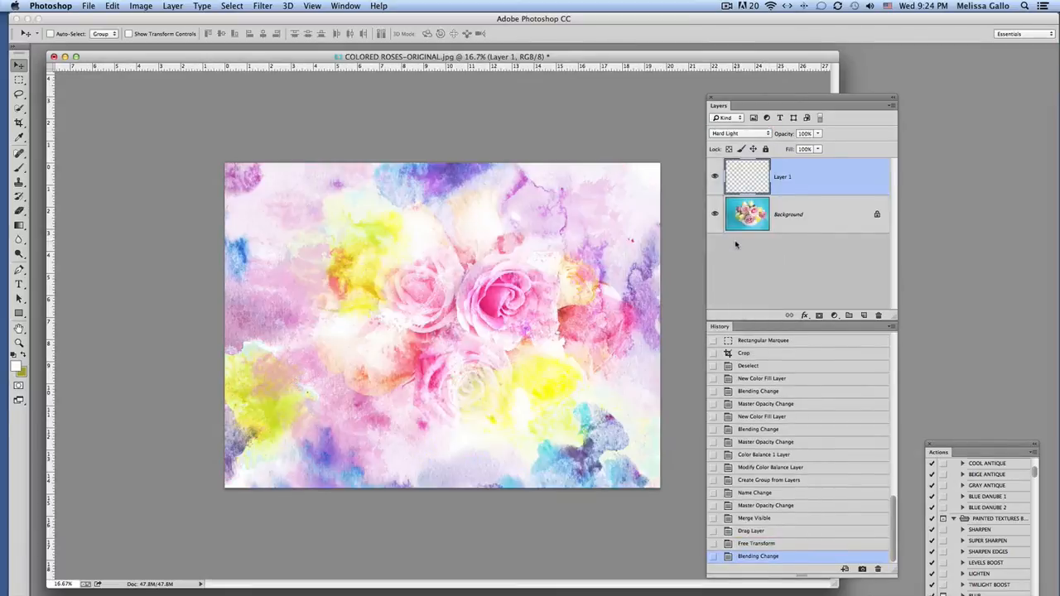
drag(815, 148, 801, 148)
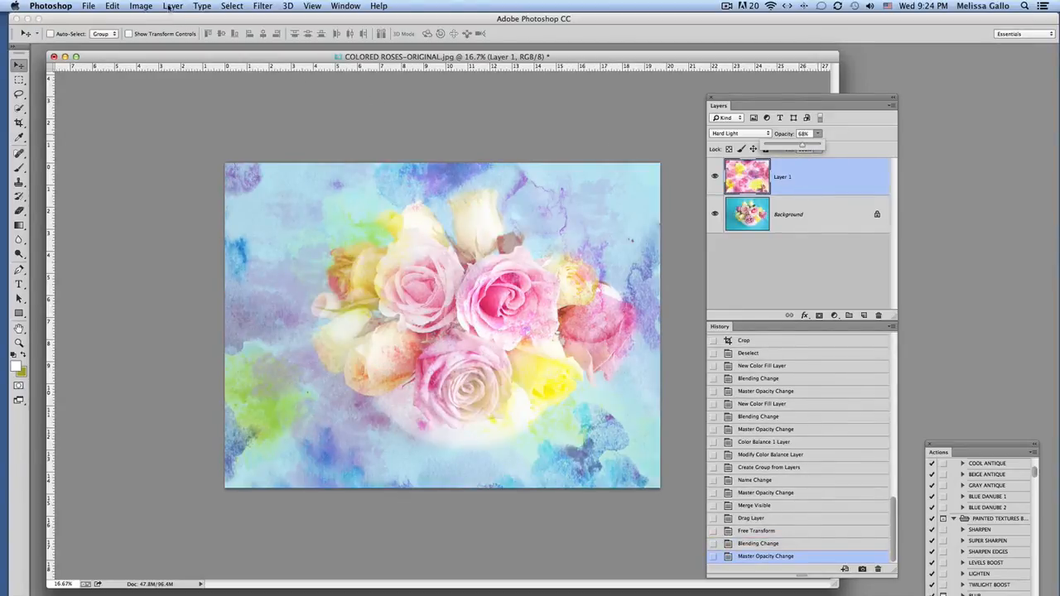
- Duplicate the texture layer and set the copy to Screen blending
click(172, 6)
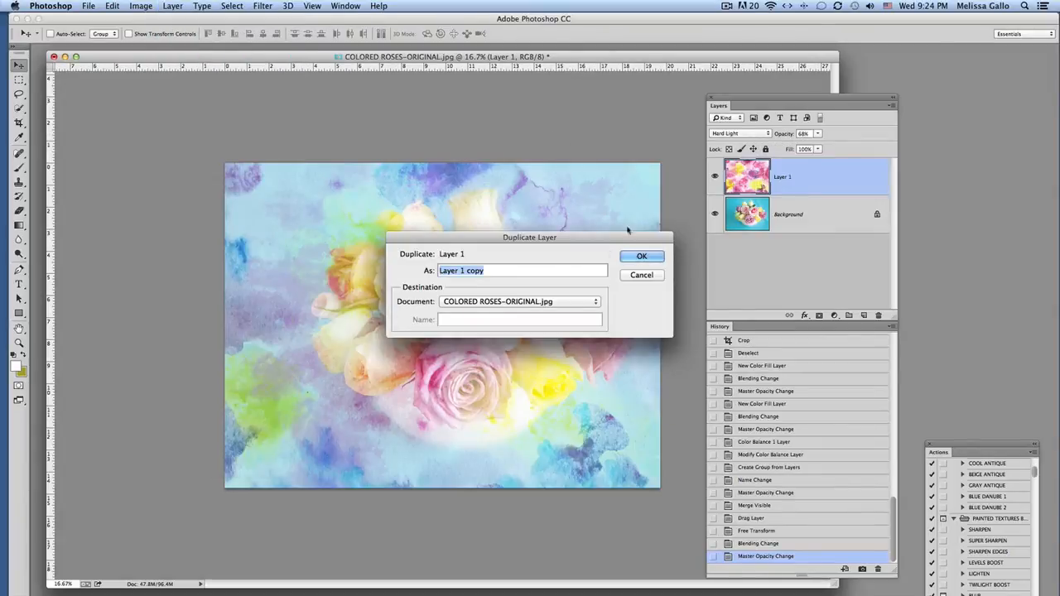
click(641, 255)
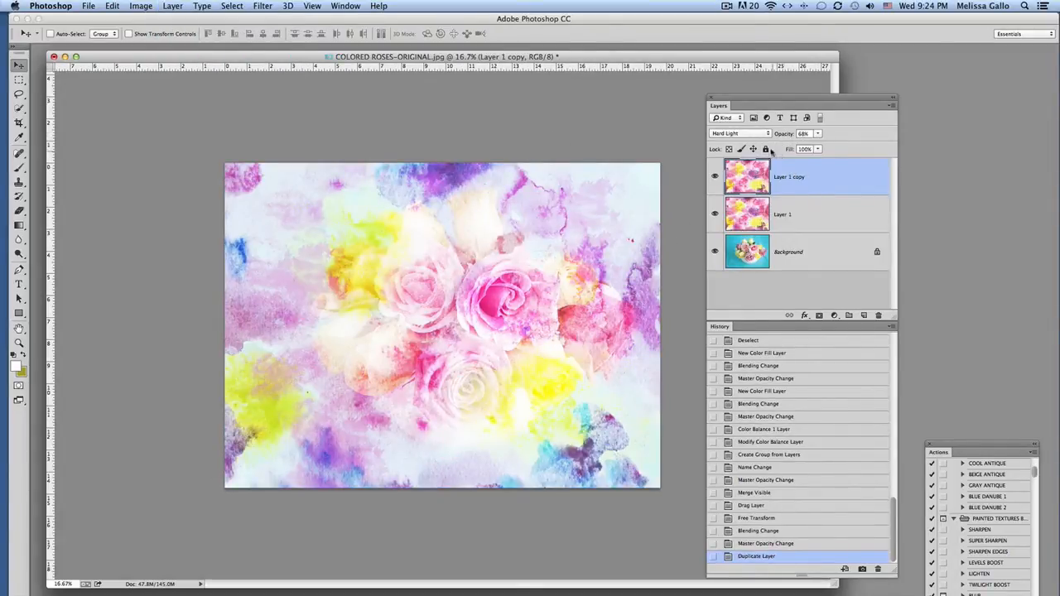
click(737, 134)
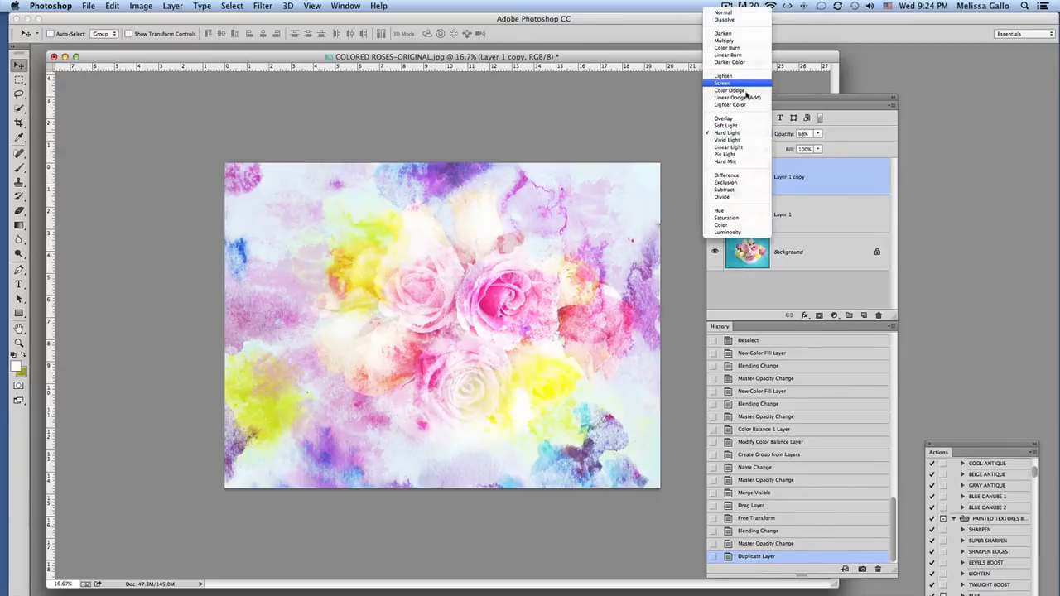
click(722, 82)
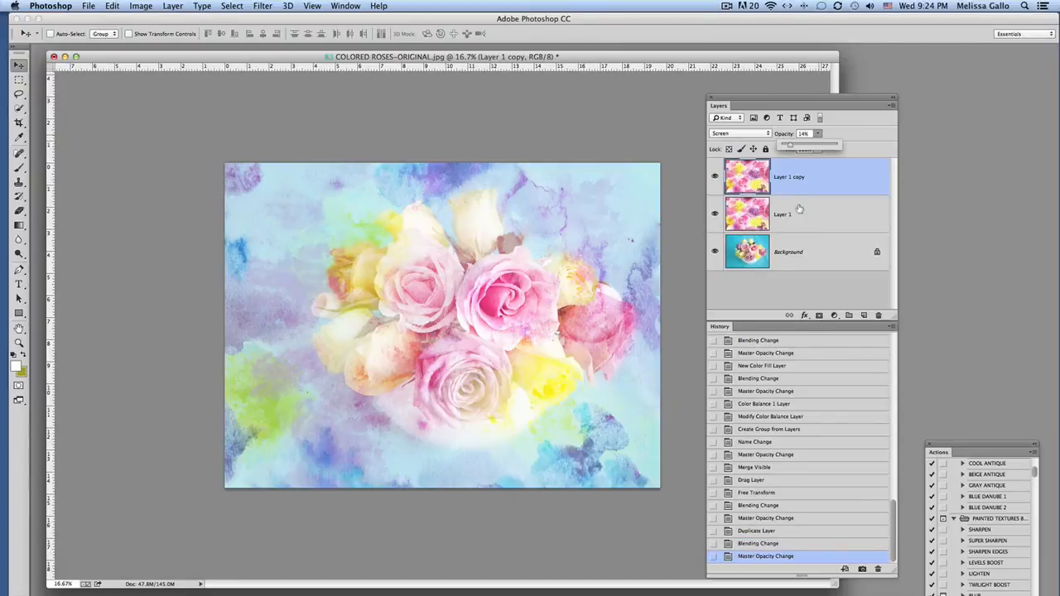
- Fine-tune the opacity of the original texture layer and its copy
click(782, 214)
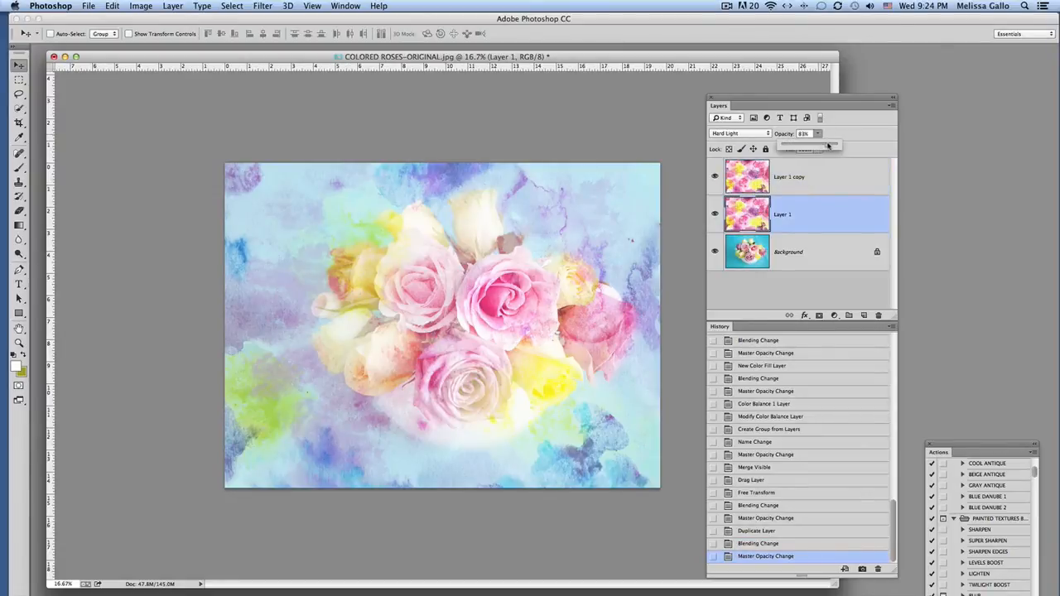
drag(820, 146, 828, 146)
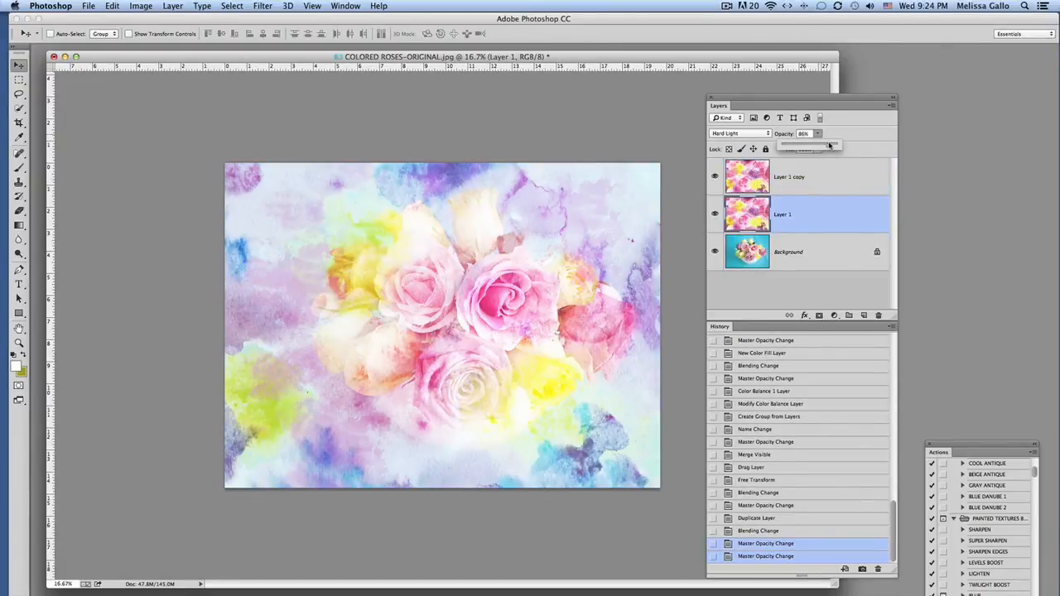
drag(828, 143, 816, 147)
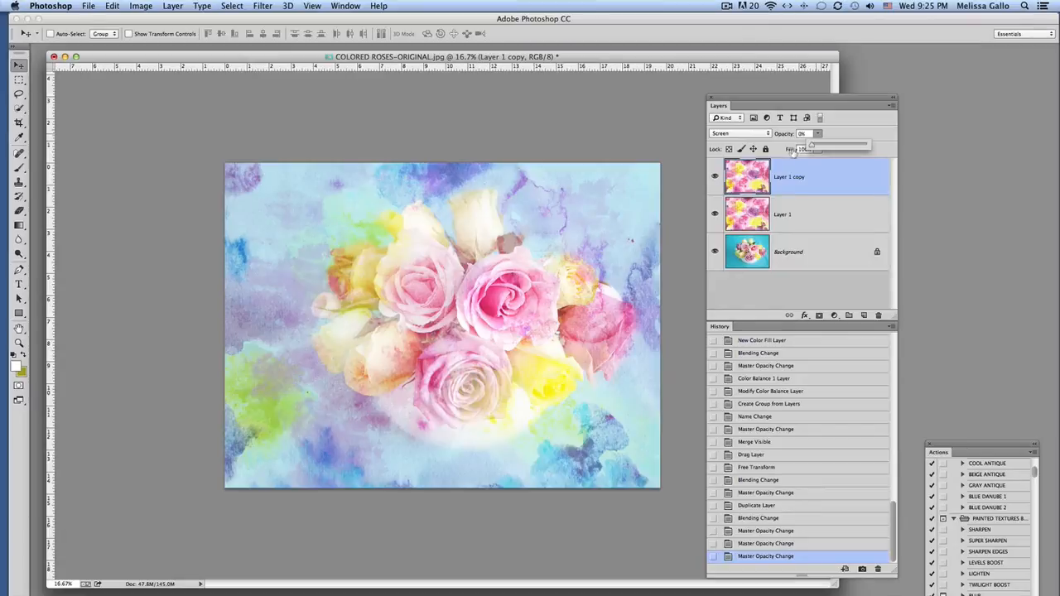
click(172, 6)
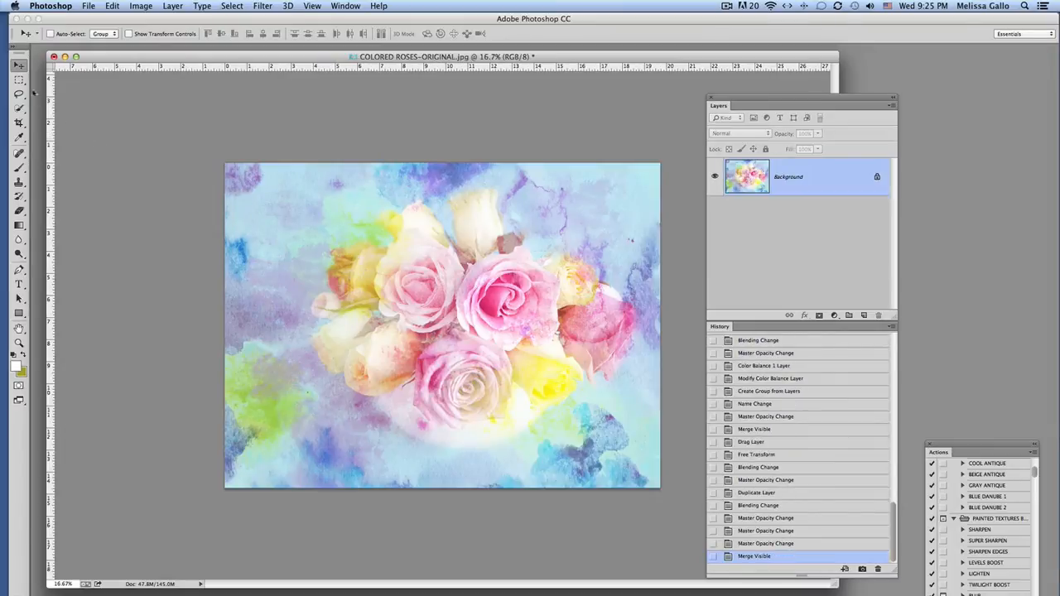
- Select a tighter rectangle around the bouquet for cropping
click(18, 79)
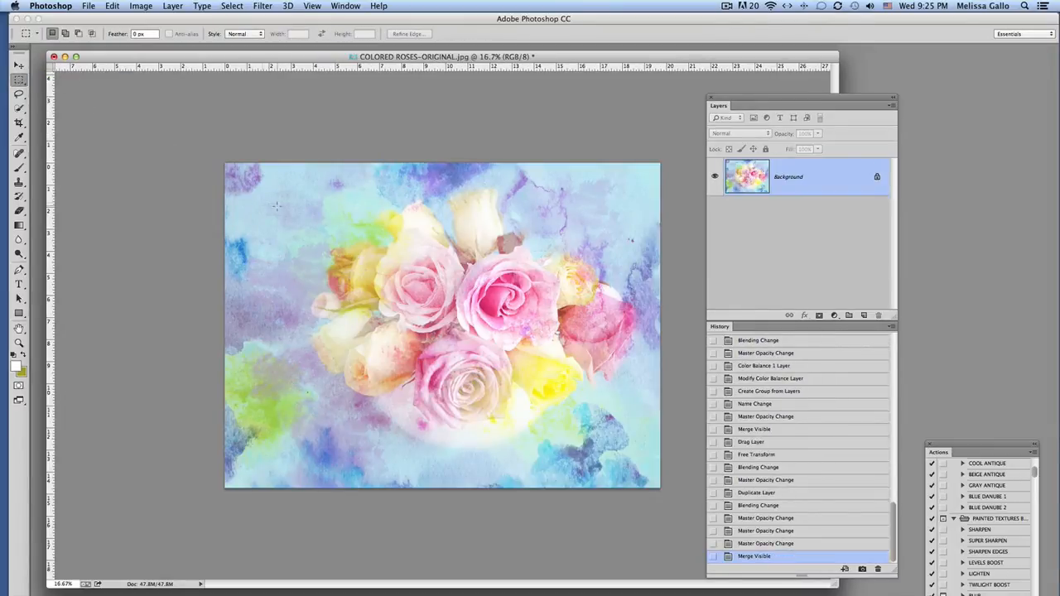
mouse_move(240, 211)
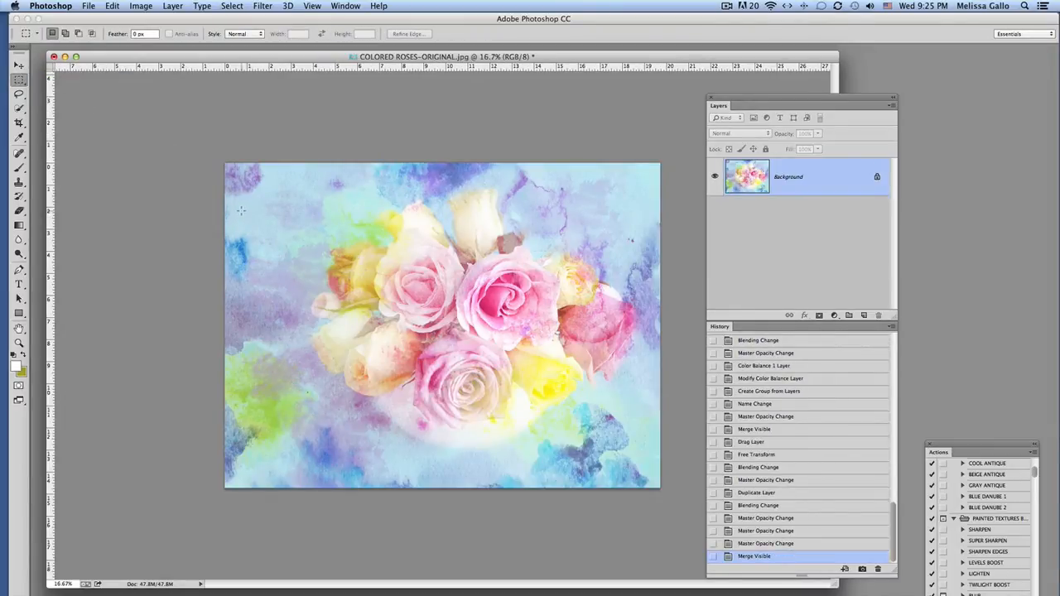
drag(242, 214, 618, 469)
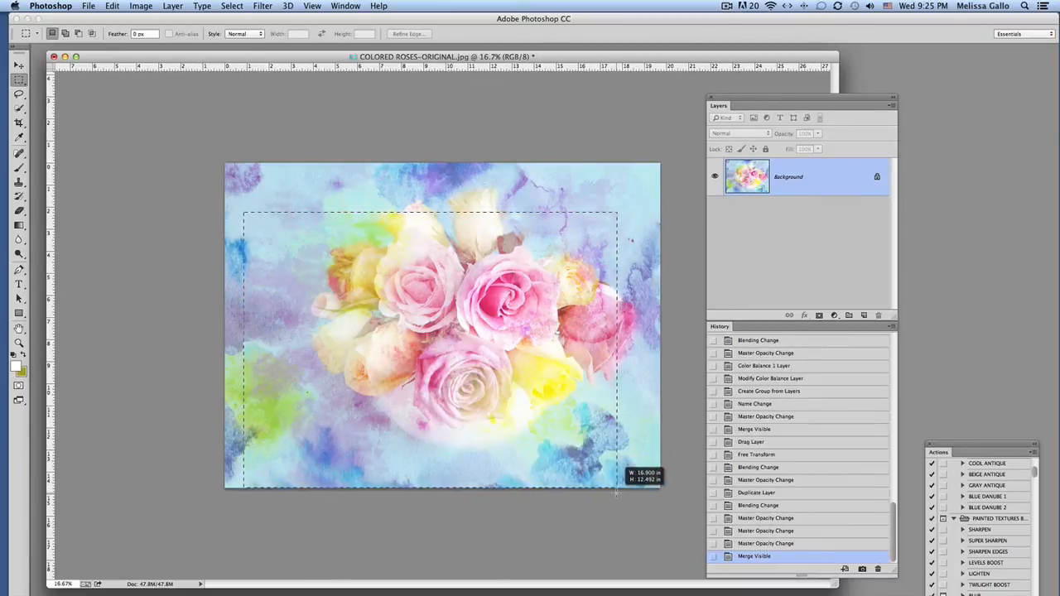
click(140, 6)
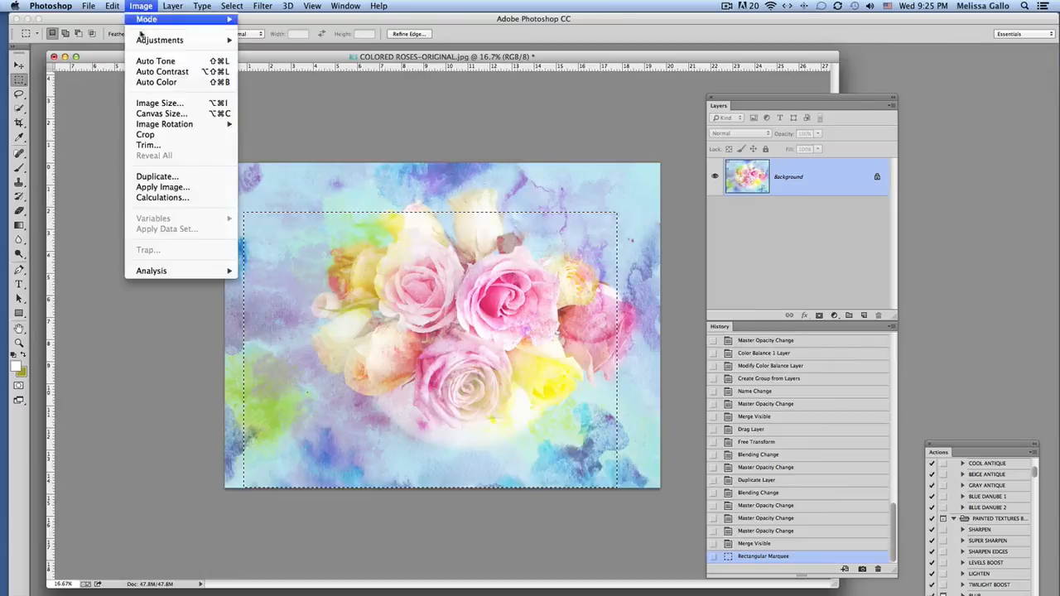